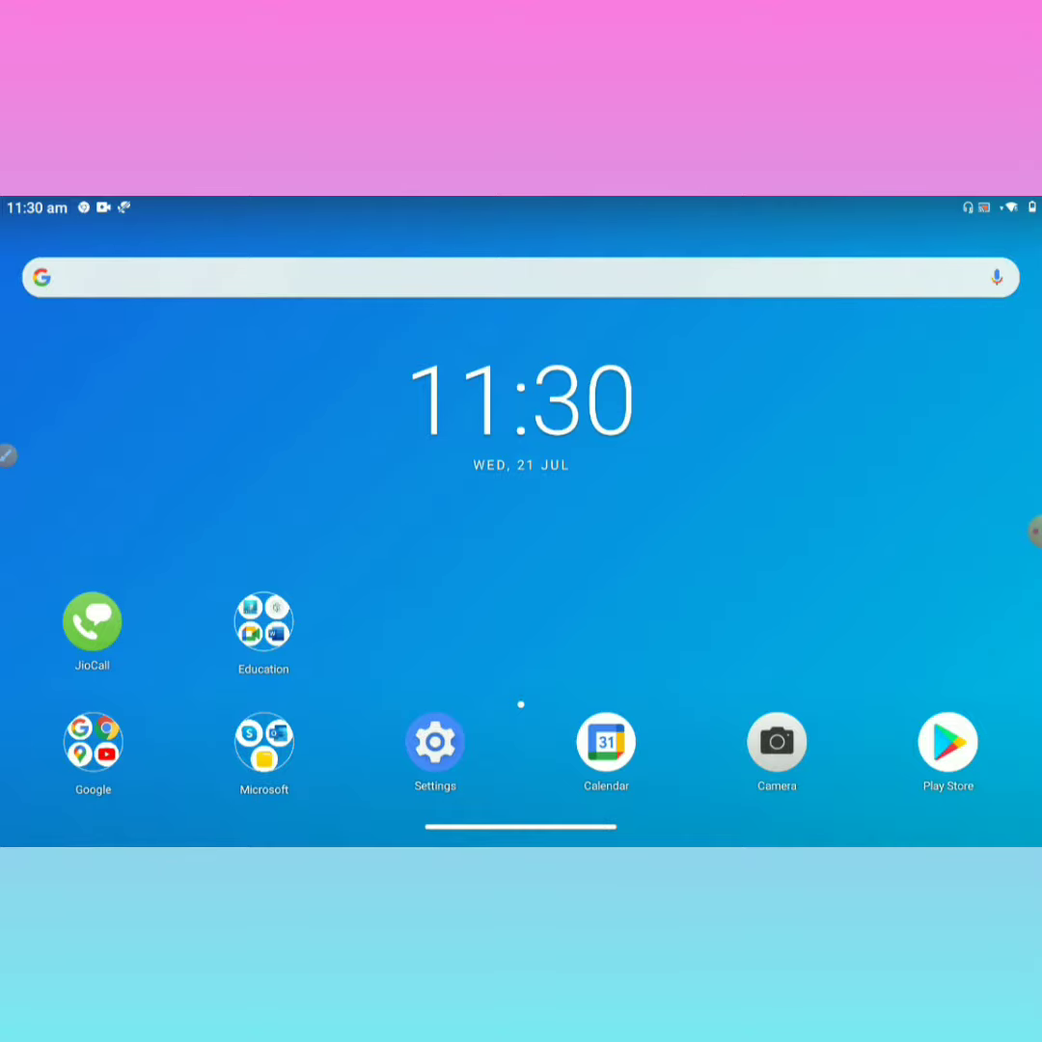
# Step: Launch Chrome from the Google apps folder on the home screen
pyautogui.click(92, 743)
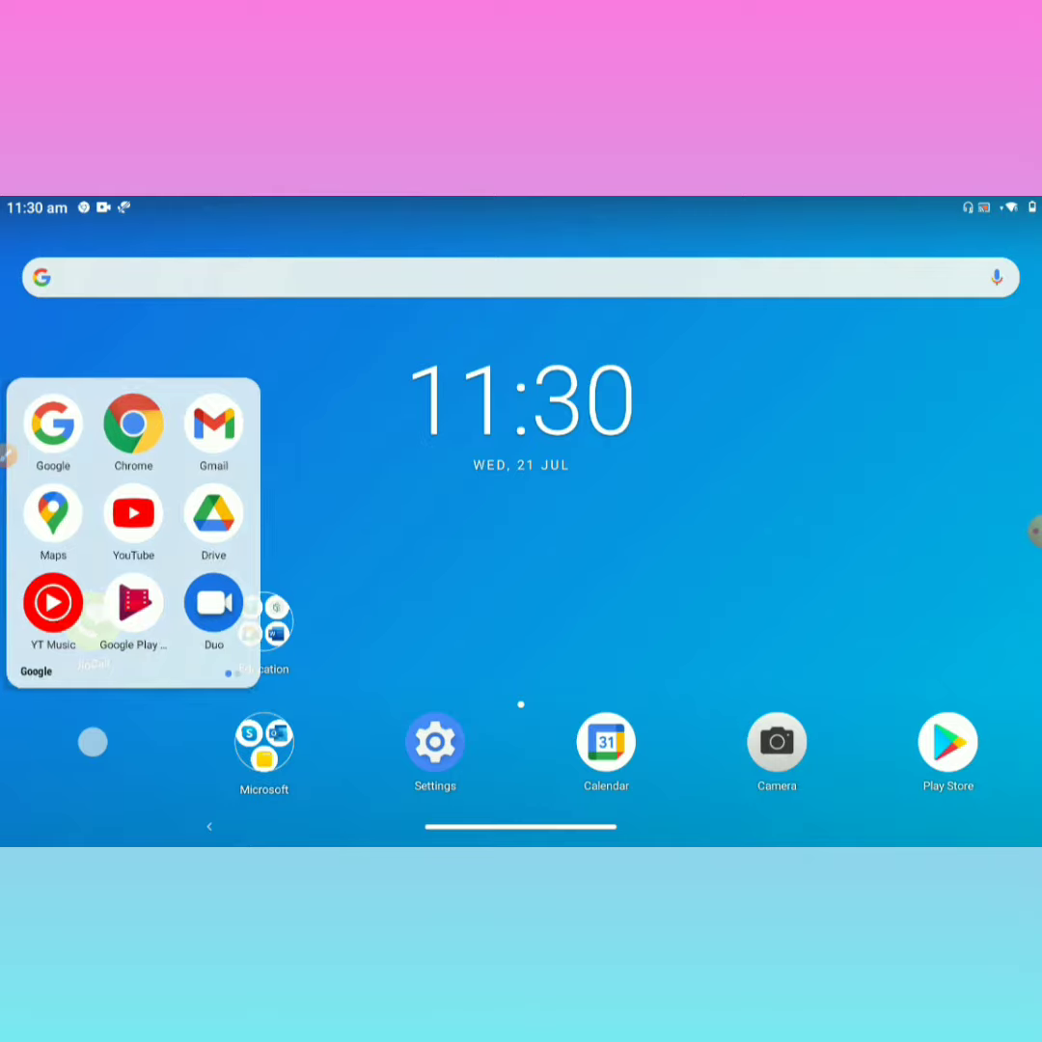
pyautogui.click(133, 425)
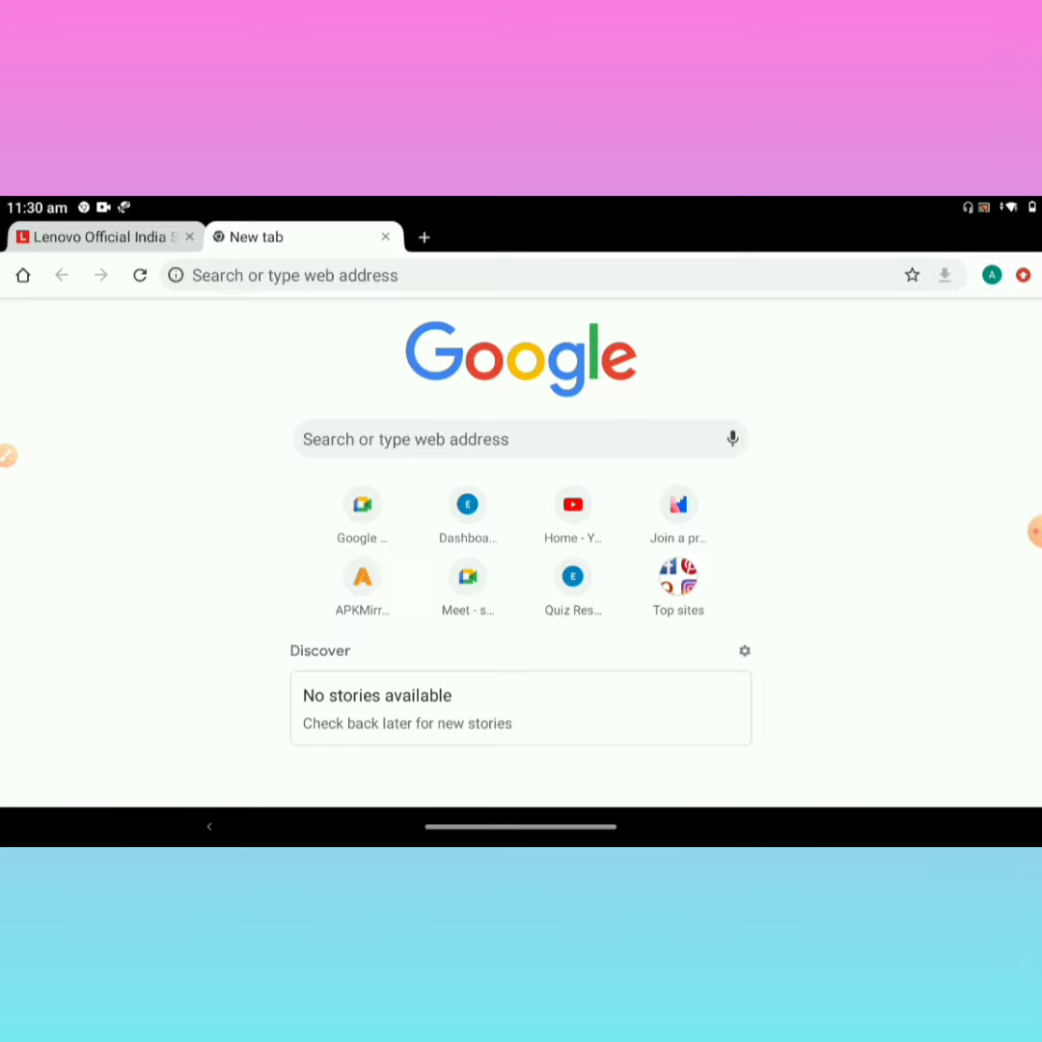
# Step: Navigate to meet.google.com from the address bar
pyautogui.click(1023, 274)
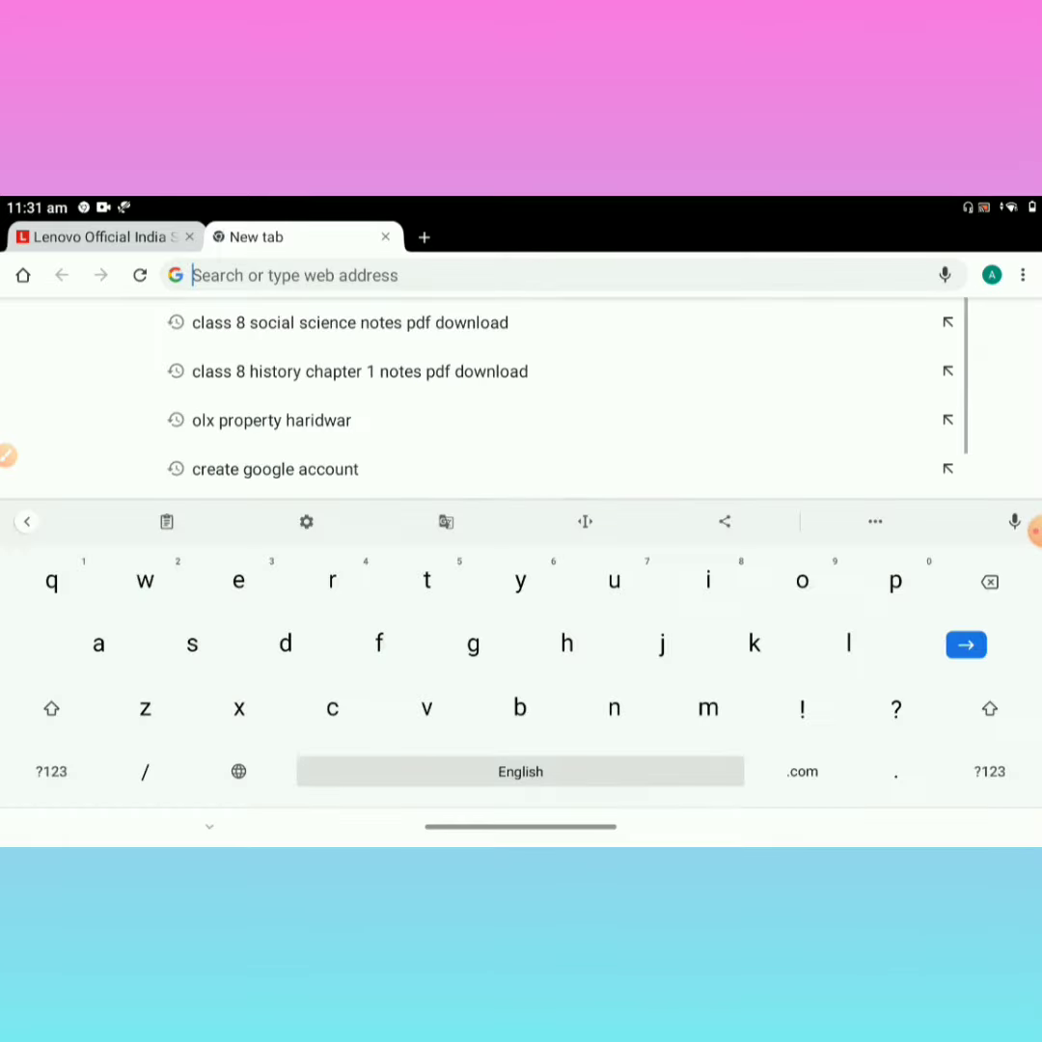
pyautogui.write('meet')
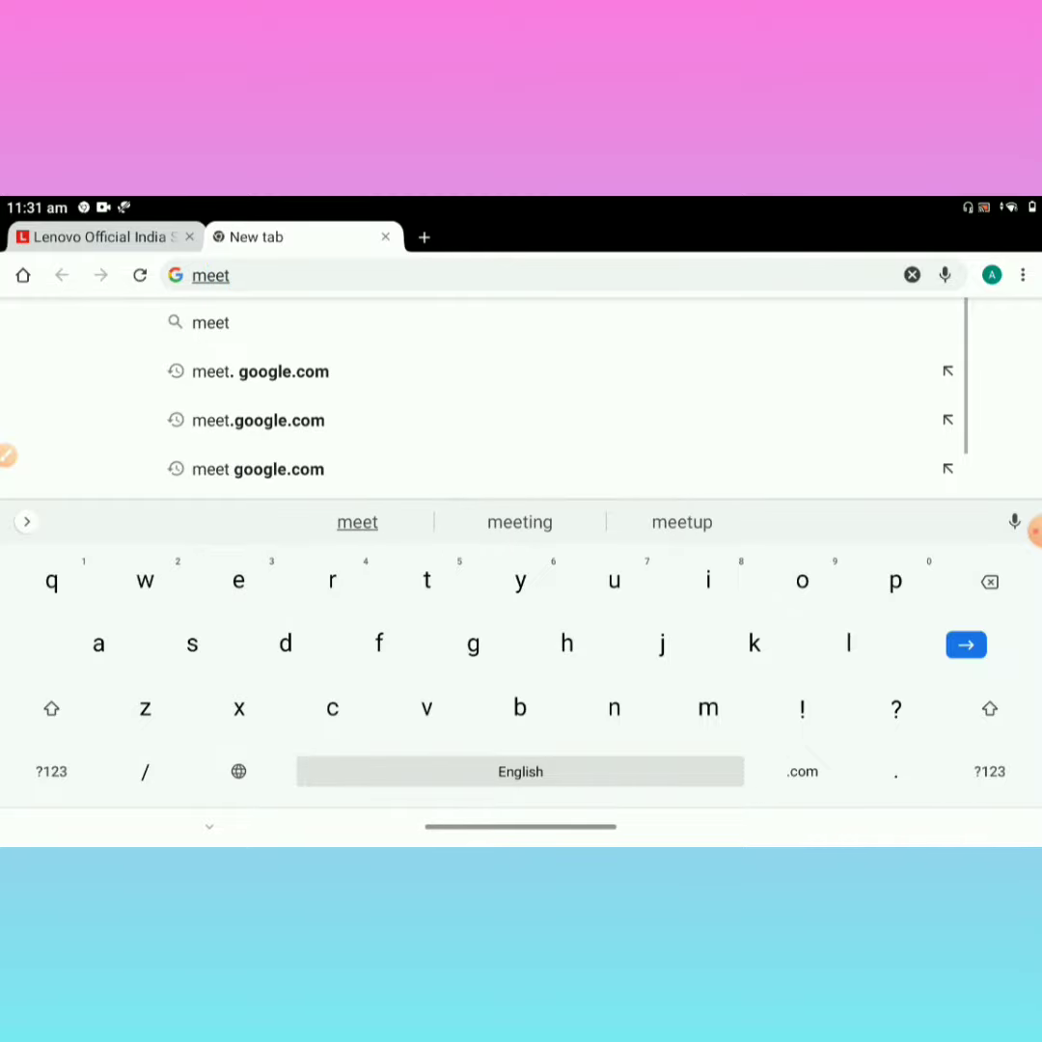
pyautogui.write('.gg')
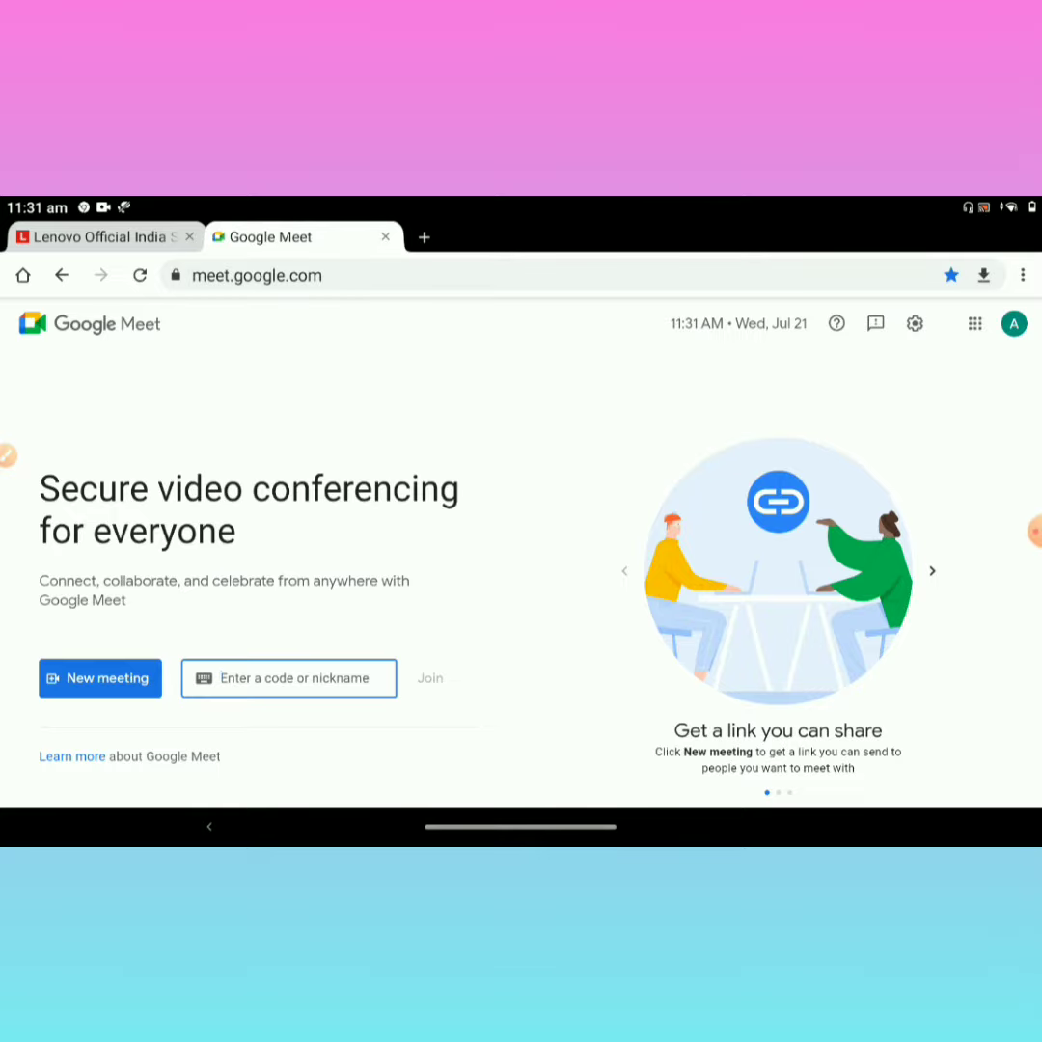
# Step: Start an instant meeting and mute the microphone
pyautogui.click(101, 677)
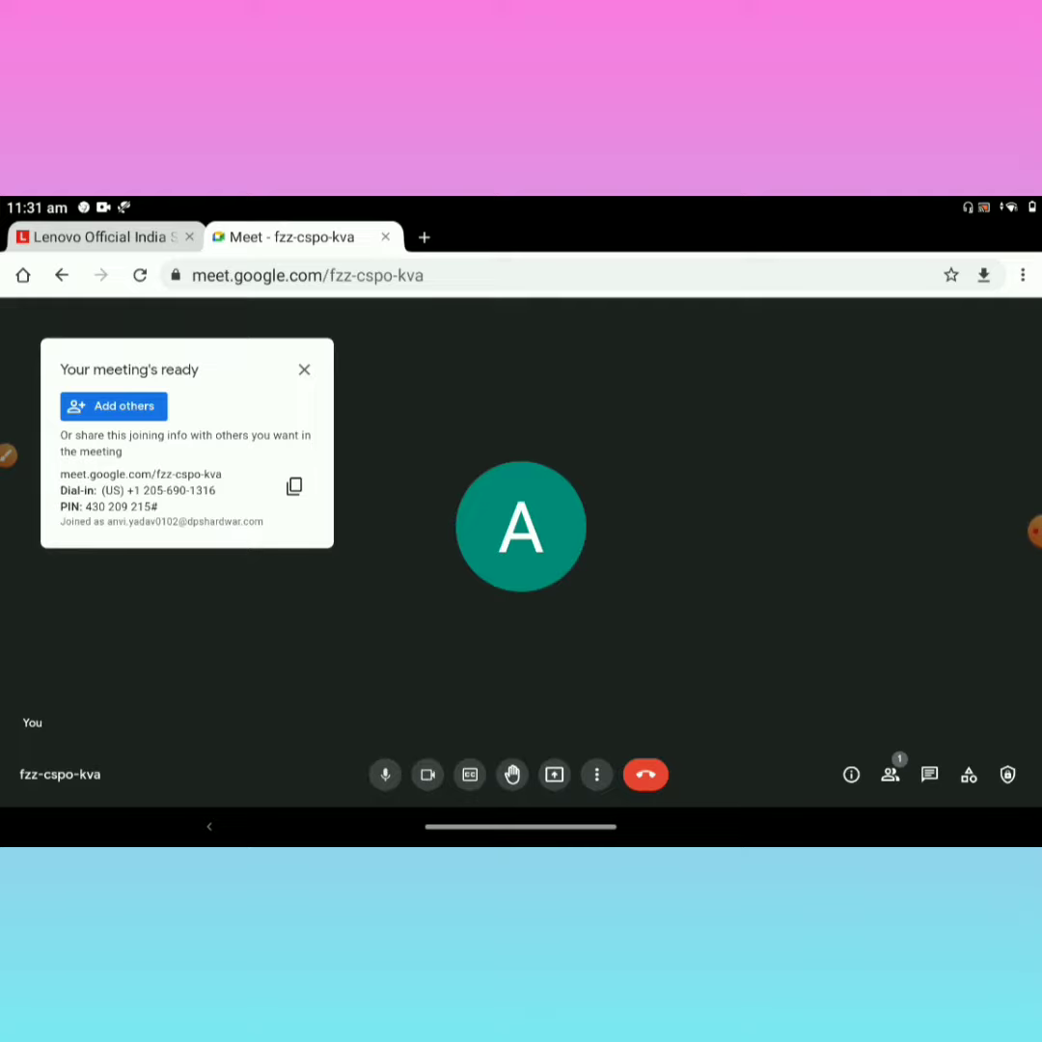
pyautogui.click(384, 775)
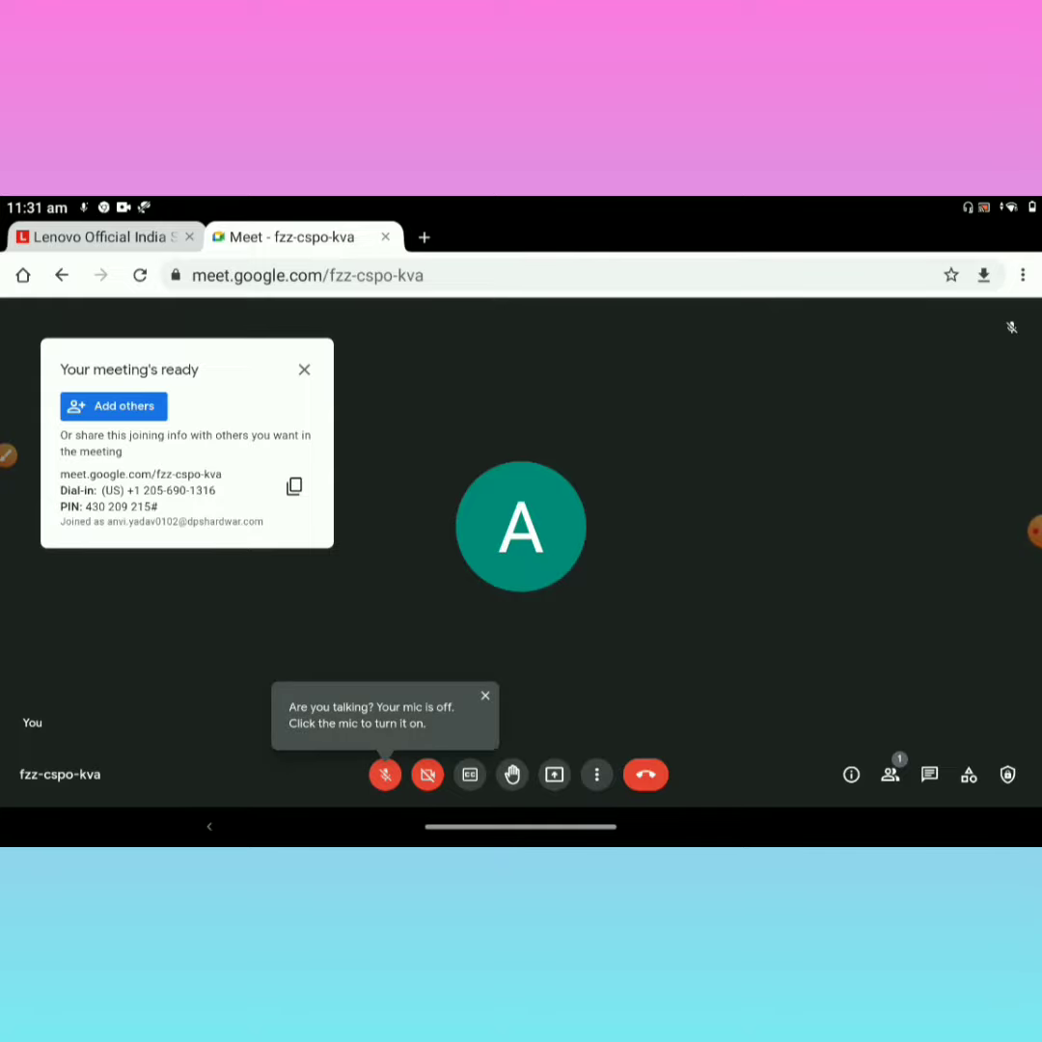
# Step: Dismiss the joining-info card and show the Change background options
pyautogui.click(305, 371)
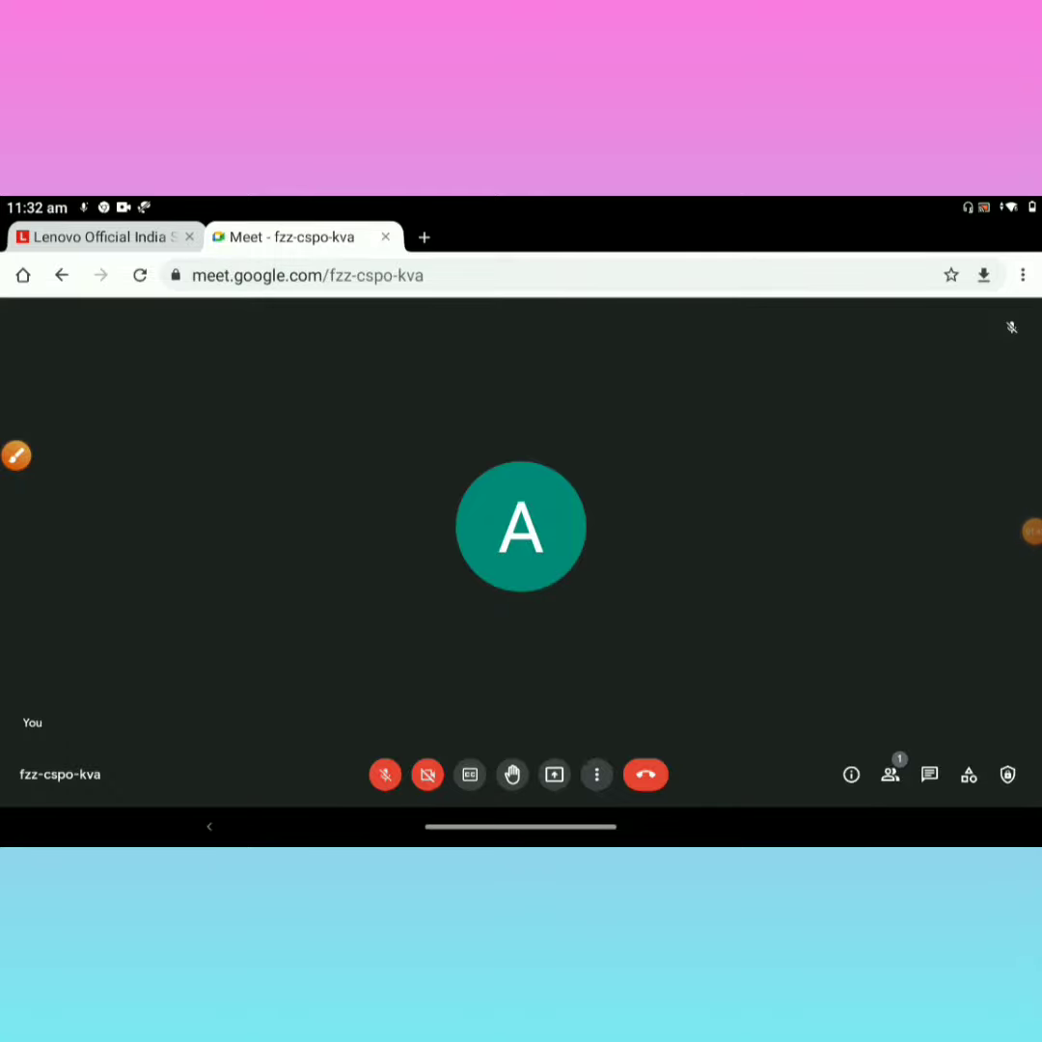
pyautogui.click(595, 774)
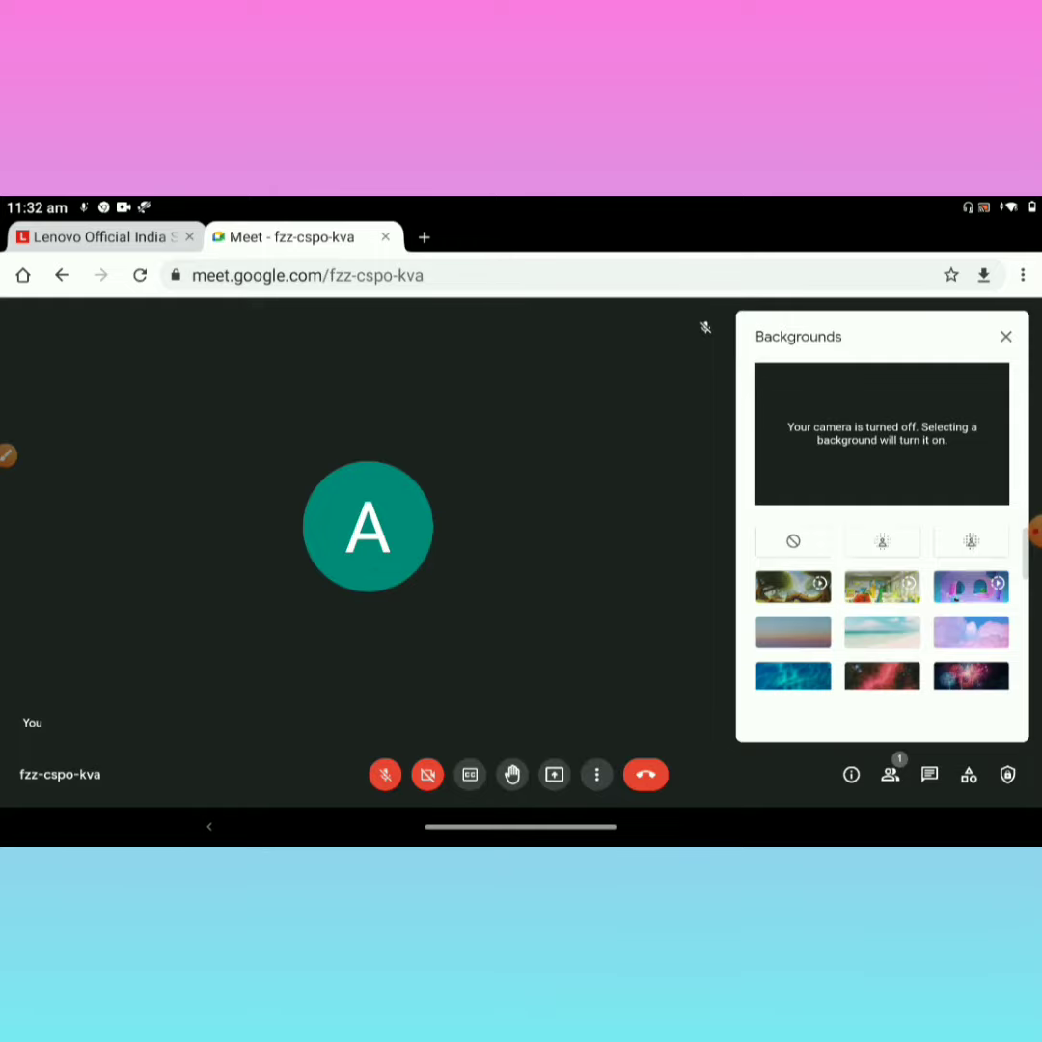
# Step: Try a background from the list, turn the camera back off and close Backgrounds
pyautogui.scroll(-3)
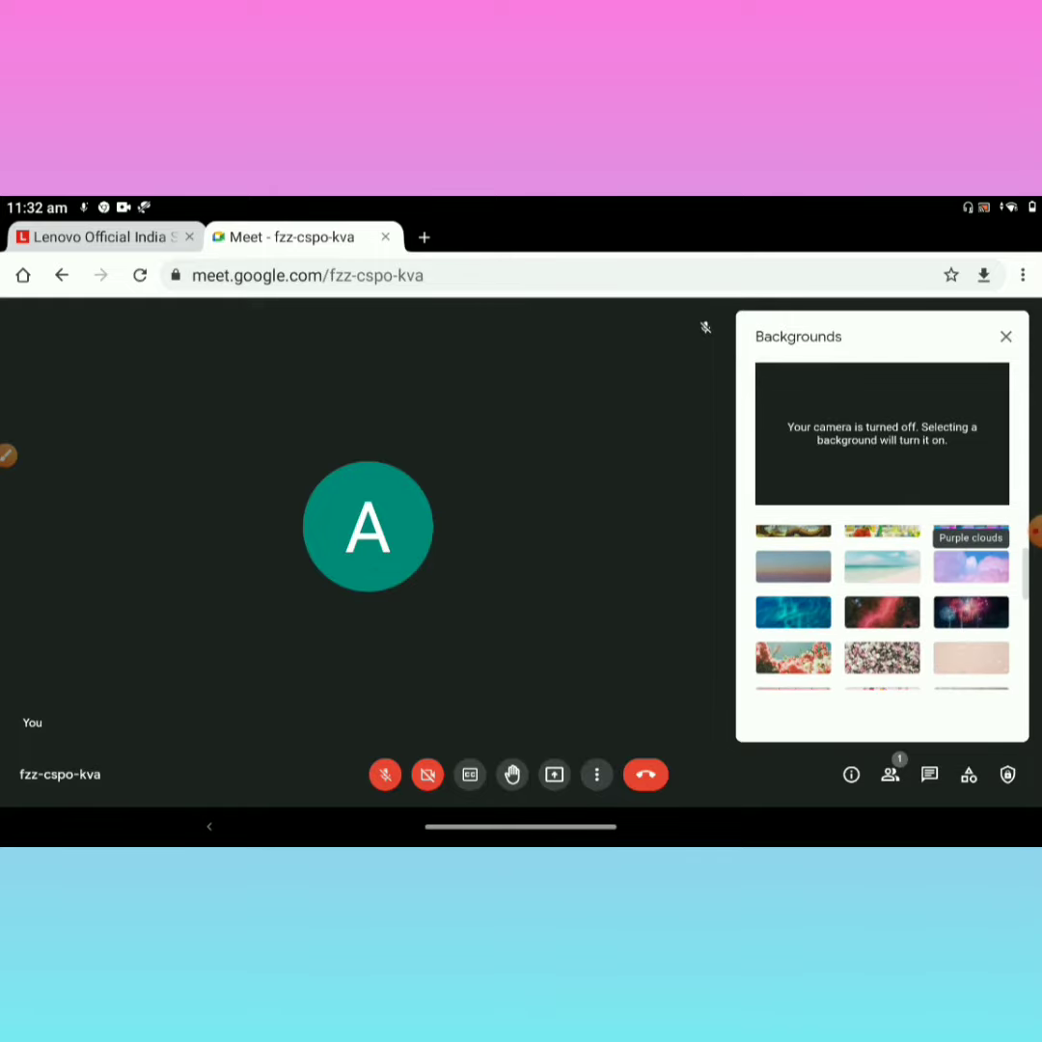
pyautogui.scroll(-3)
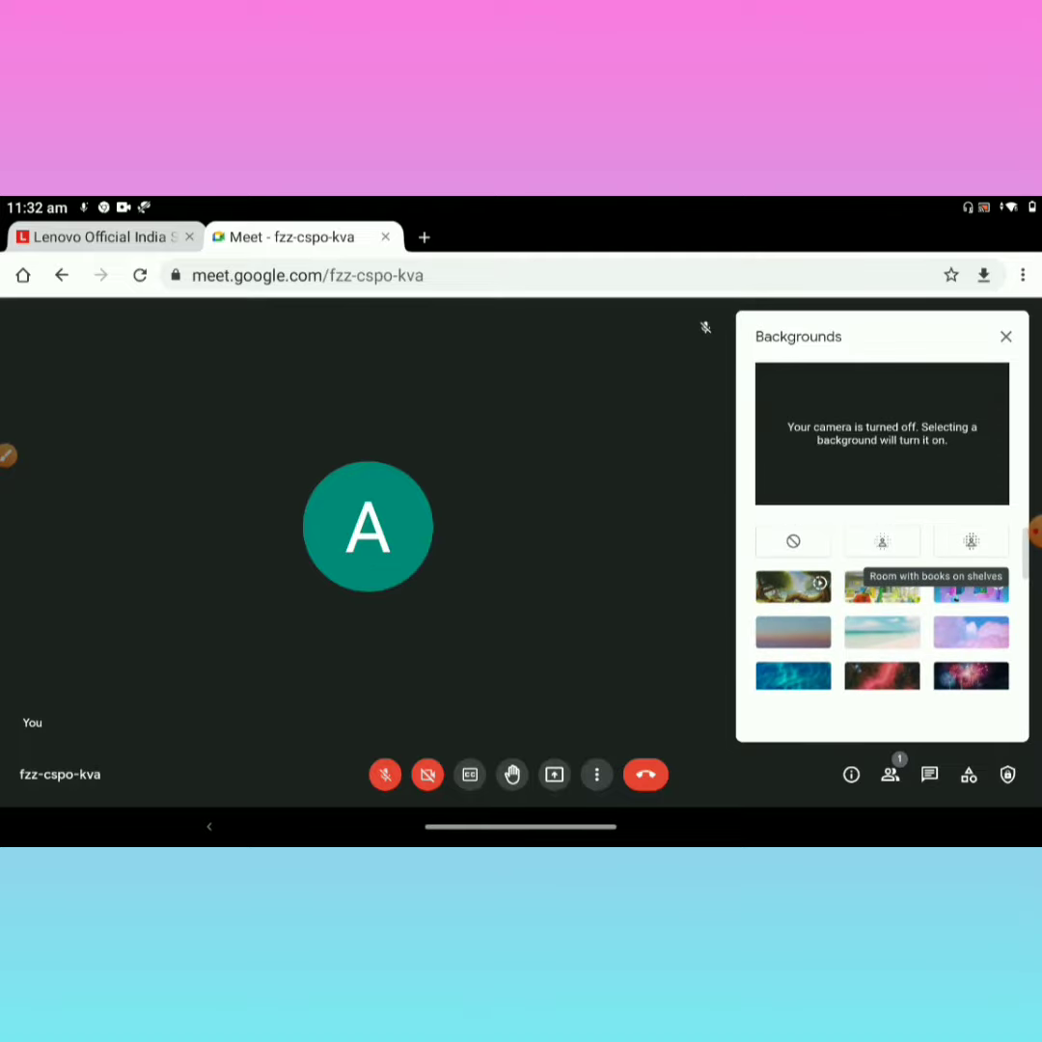
pyautogui.click(429, 776)
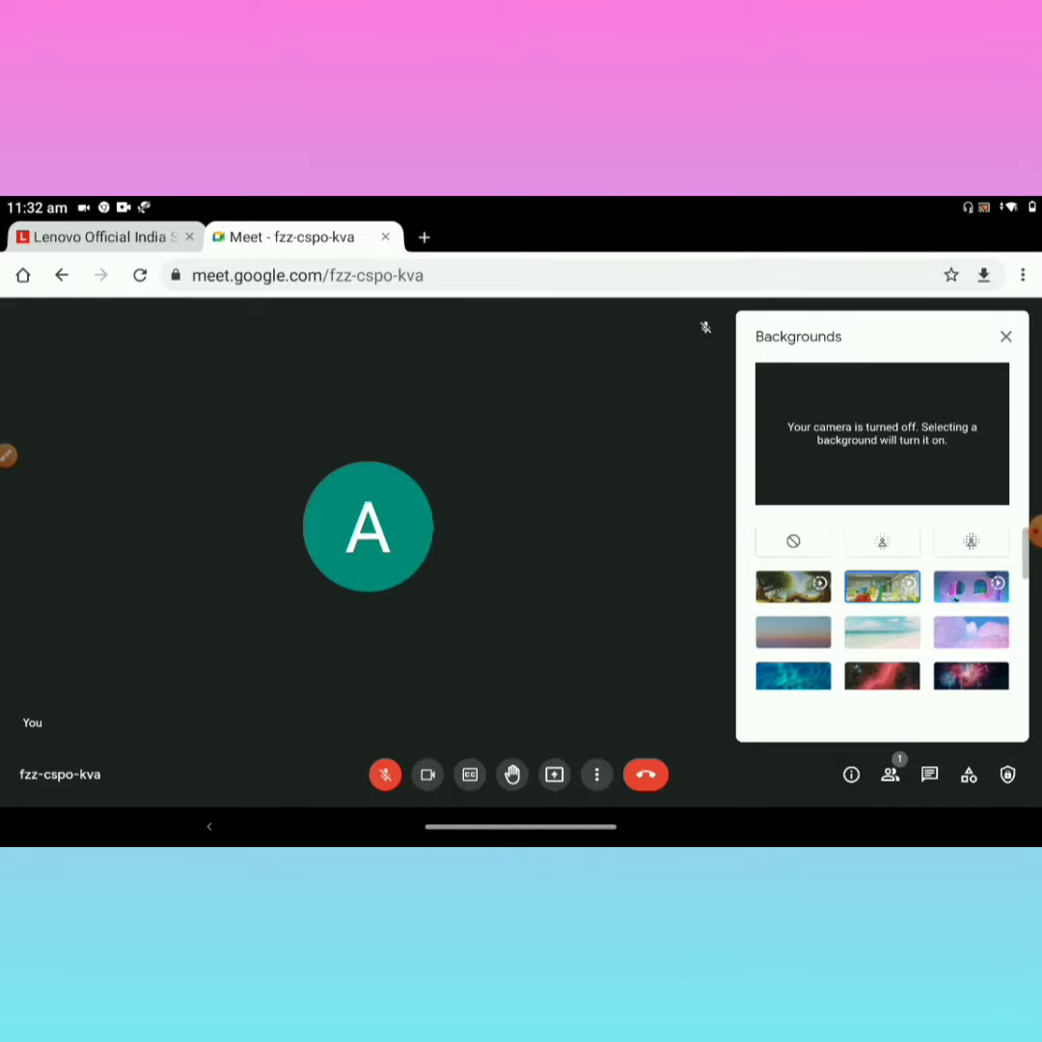
pyautogui.click(882, 587)
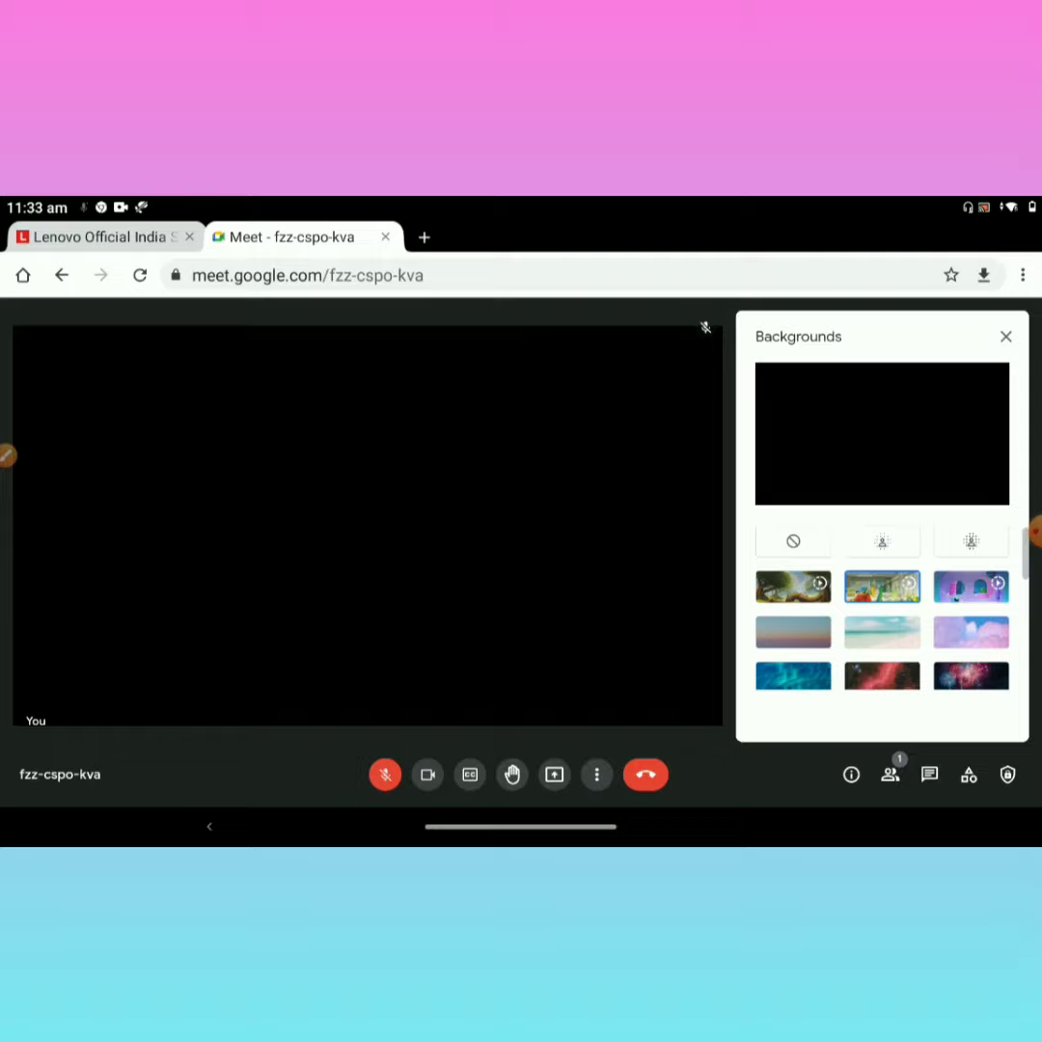
pyautogui.click(429, 774)
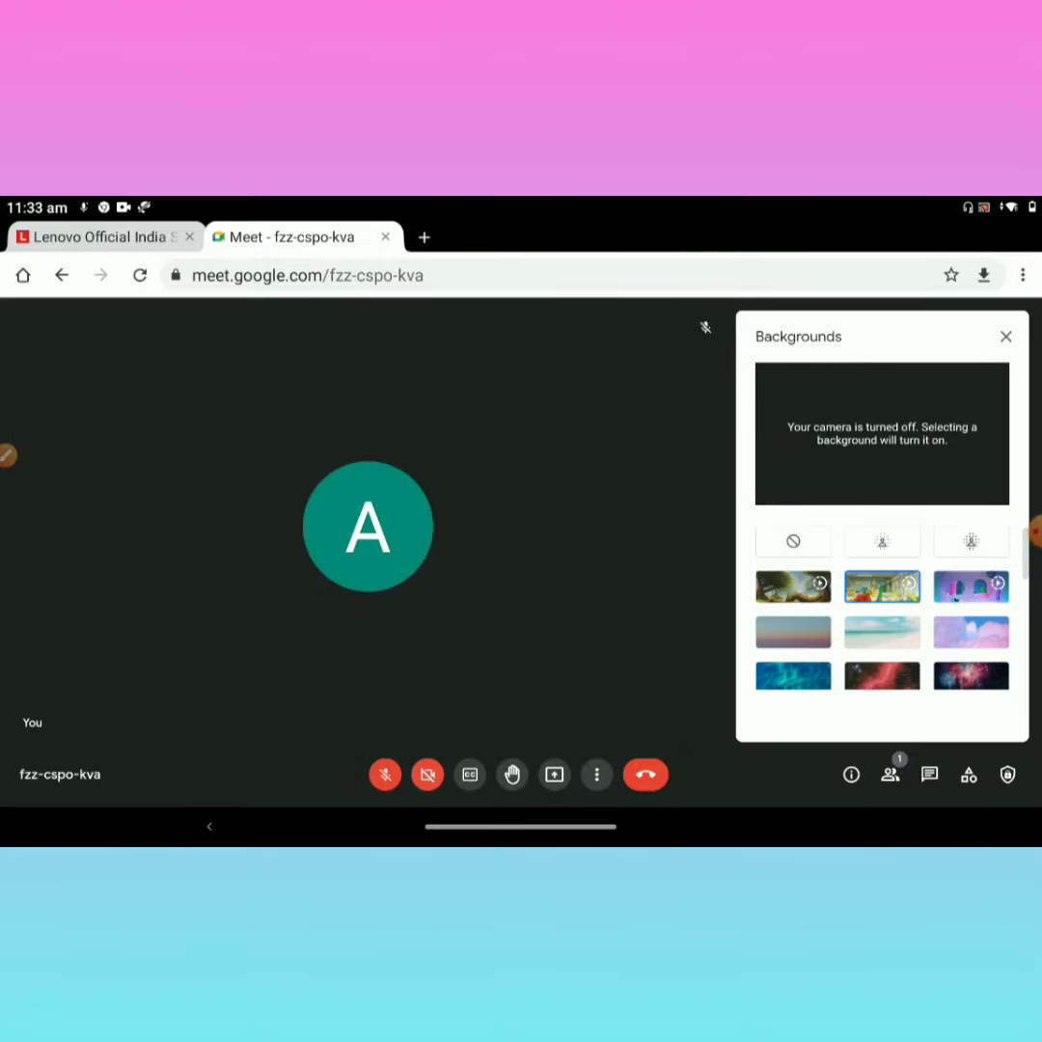
pyautogui.click(1005, 336)
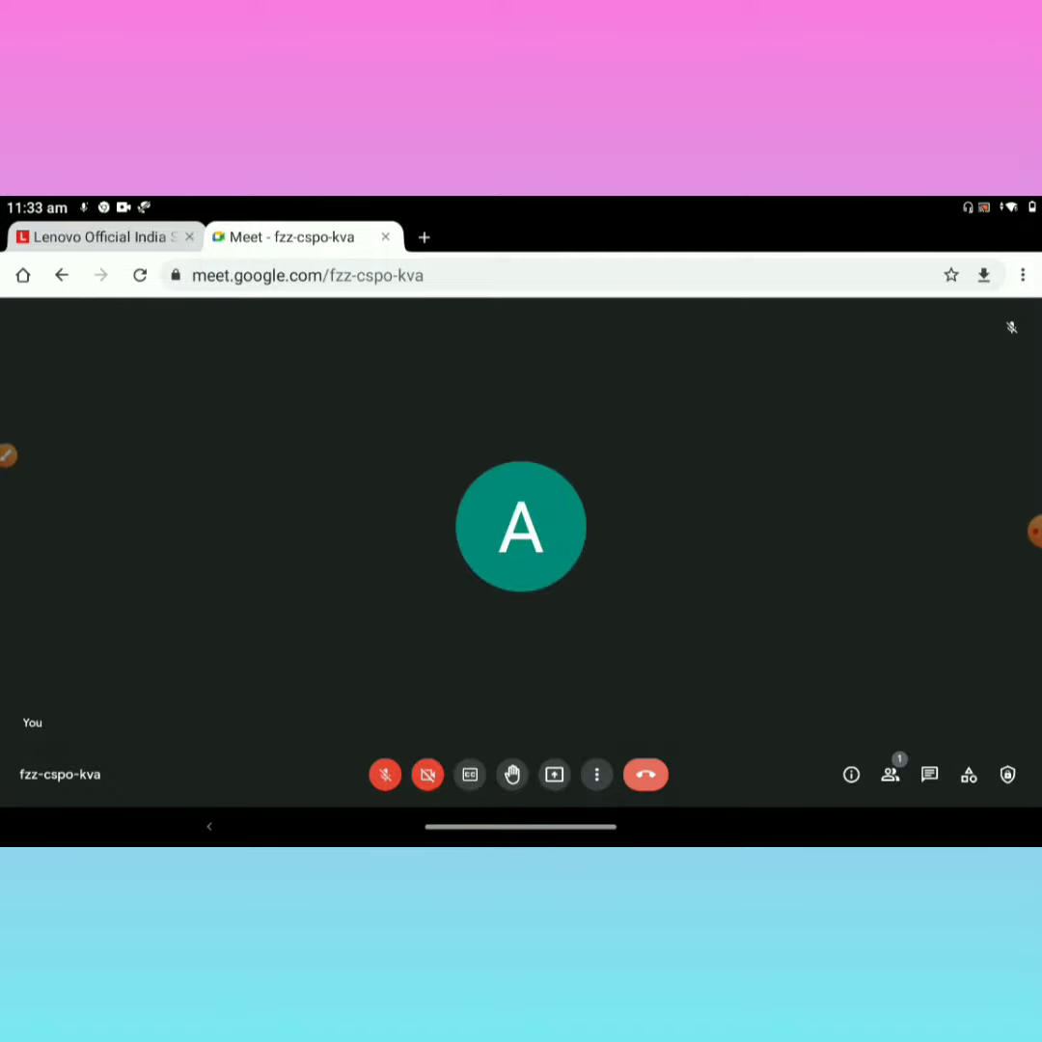
# Step: End the meeting for everyone
pyautogui.click(645, 773)
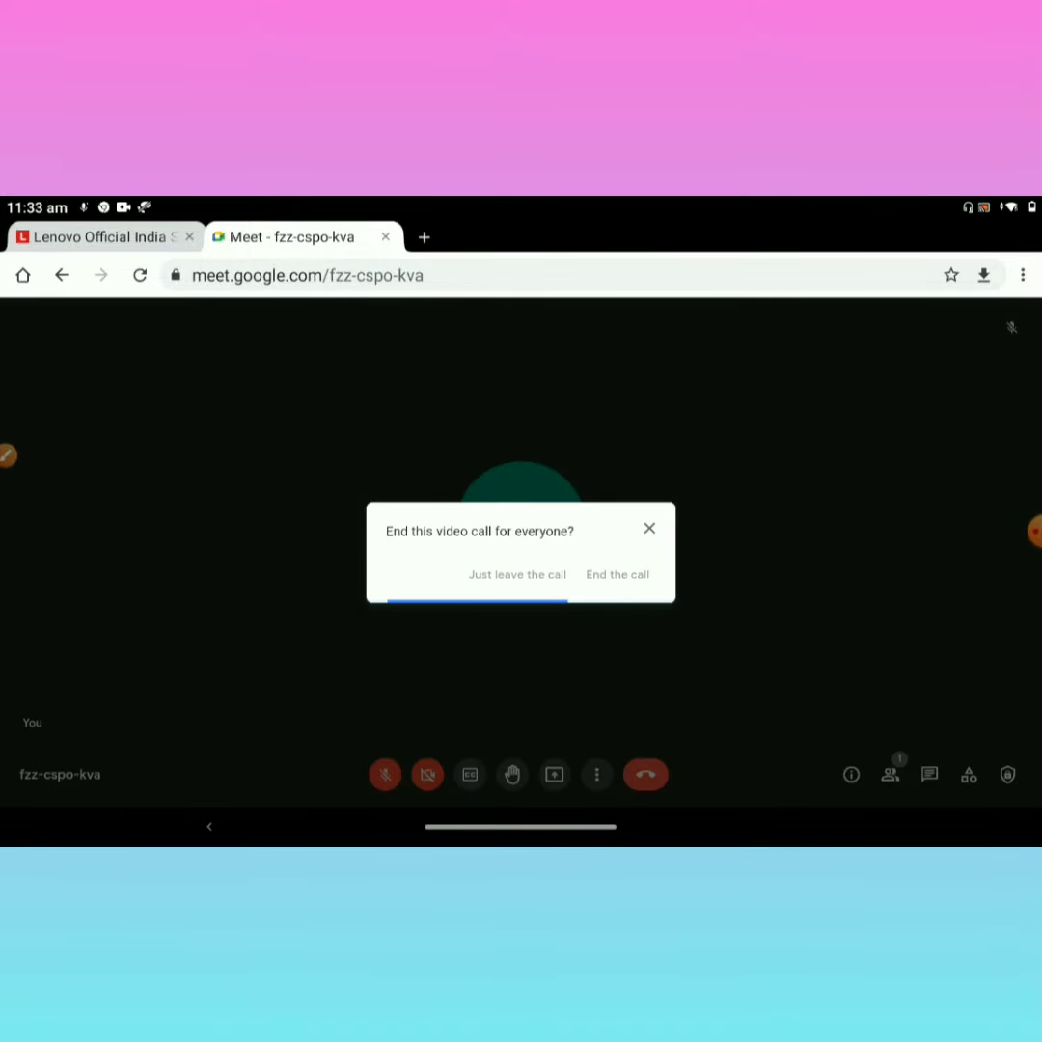
pyautogui.click(618, 575)
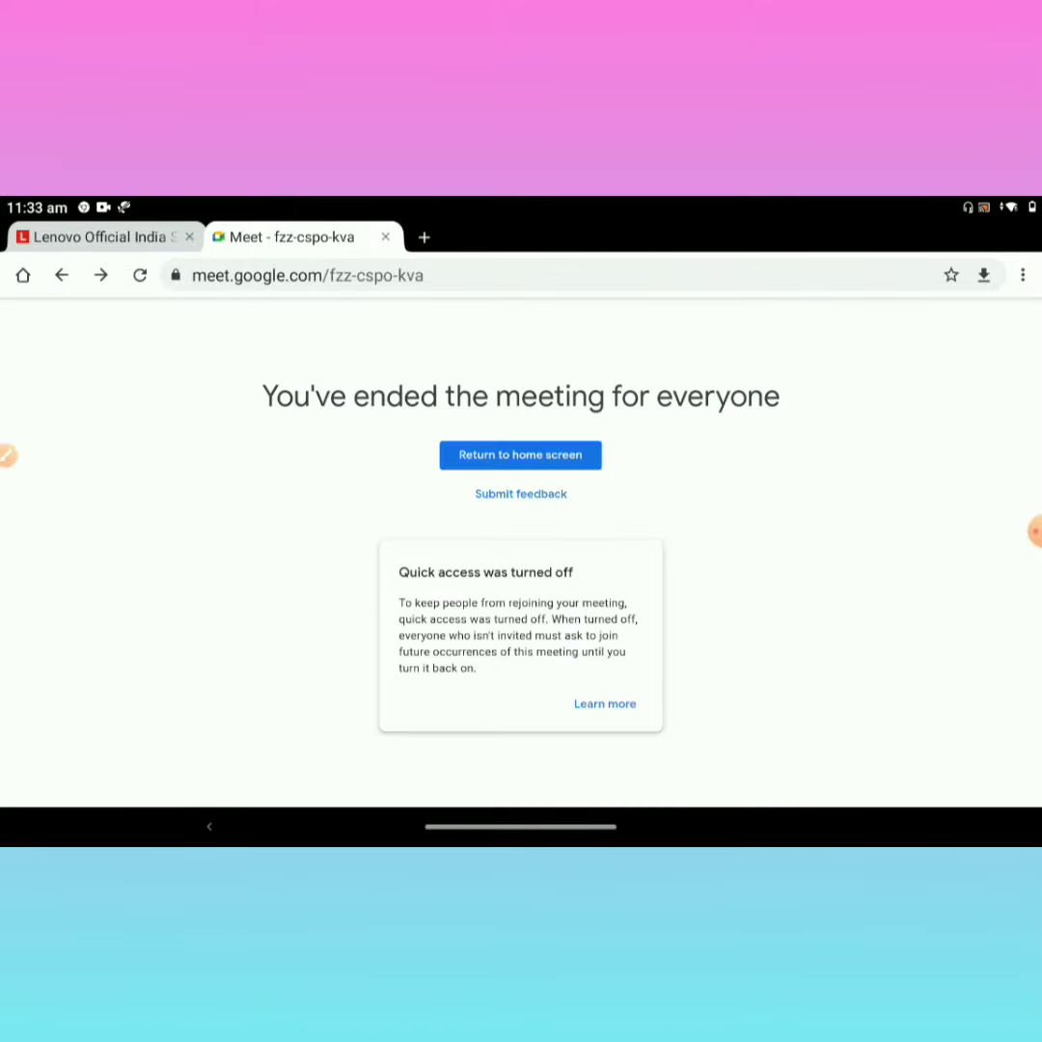